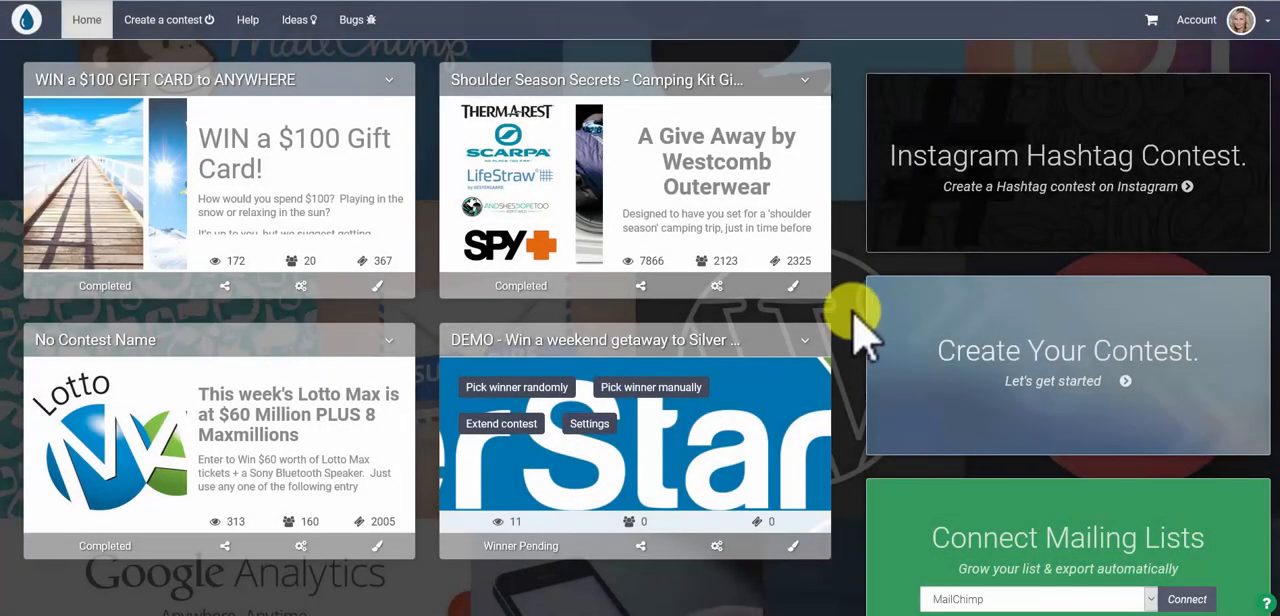
pyautogui.moveTo(855, 320)
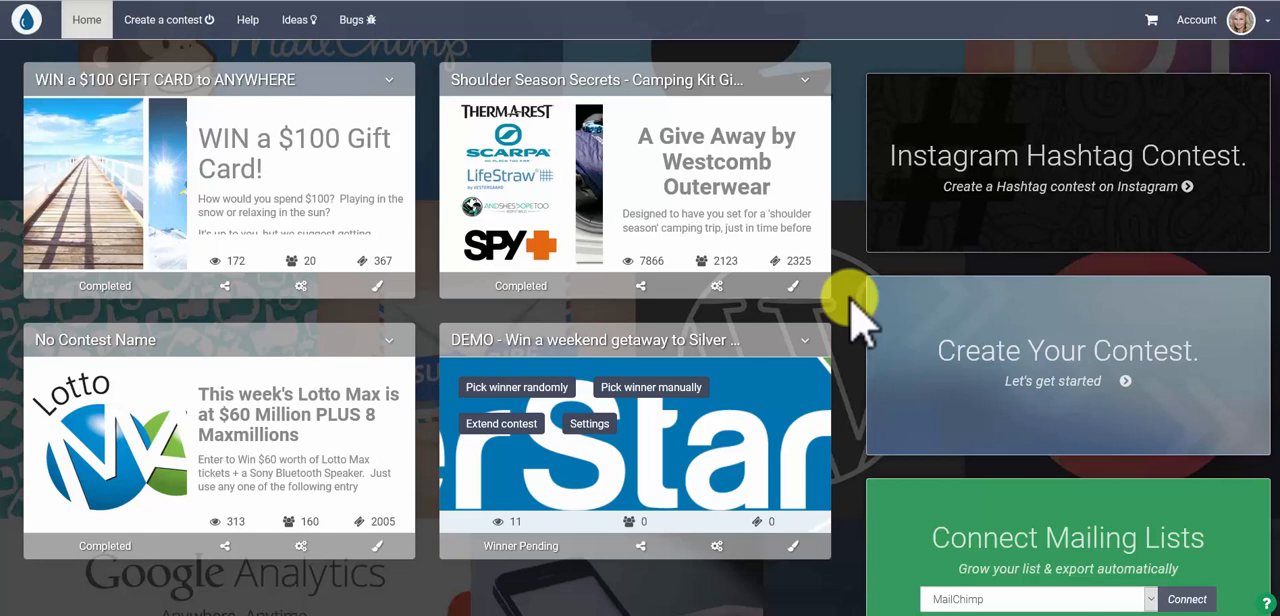
pyautogui.moveTo(820, 175)
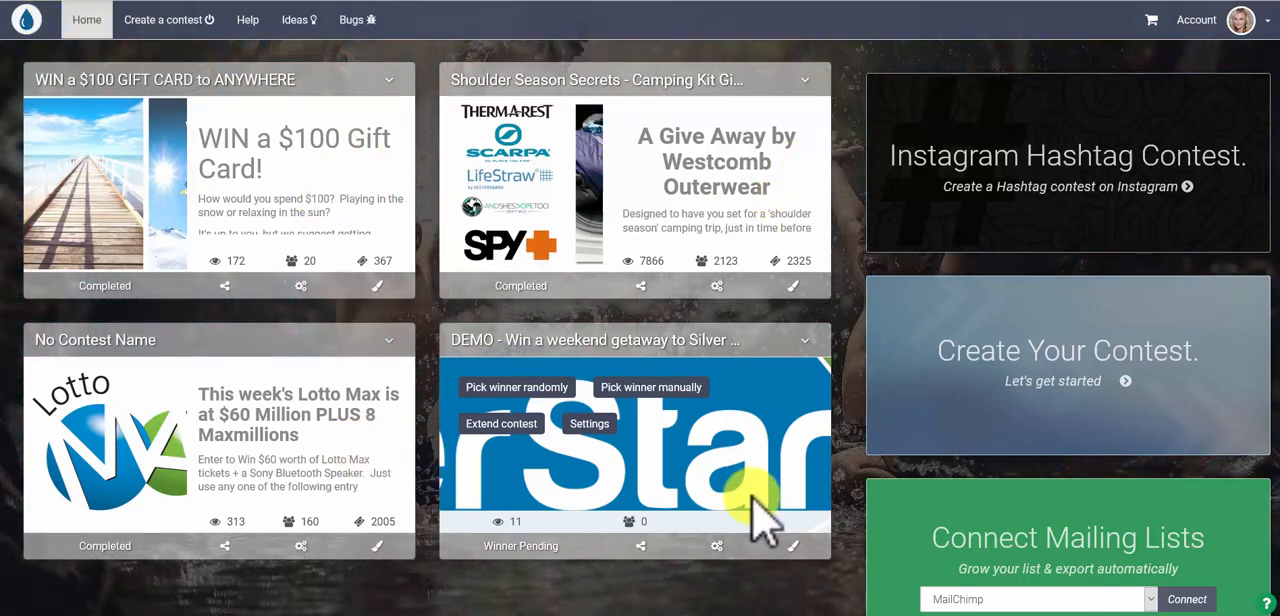
# - Connect the MailChimp account via its sign-in popup and close the confirmation window
pyautogui.scroll(-3)
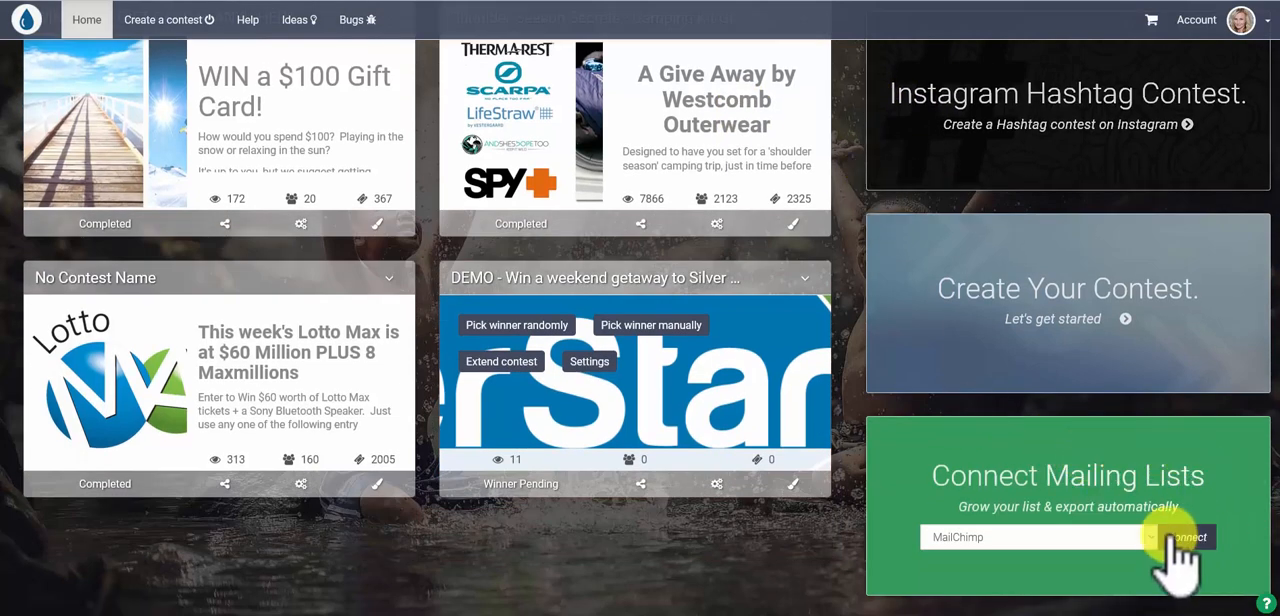
pyautogui.click(1040, 537)
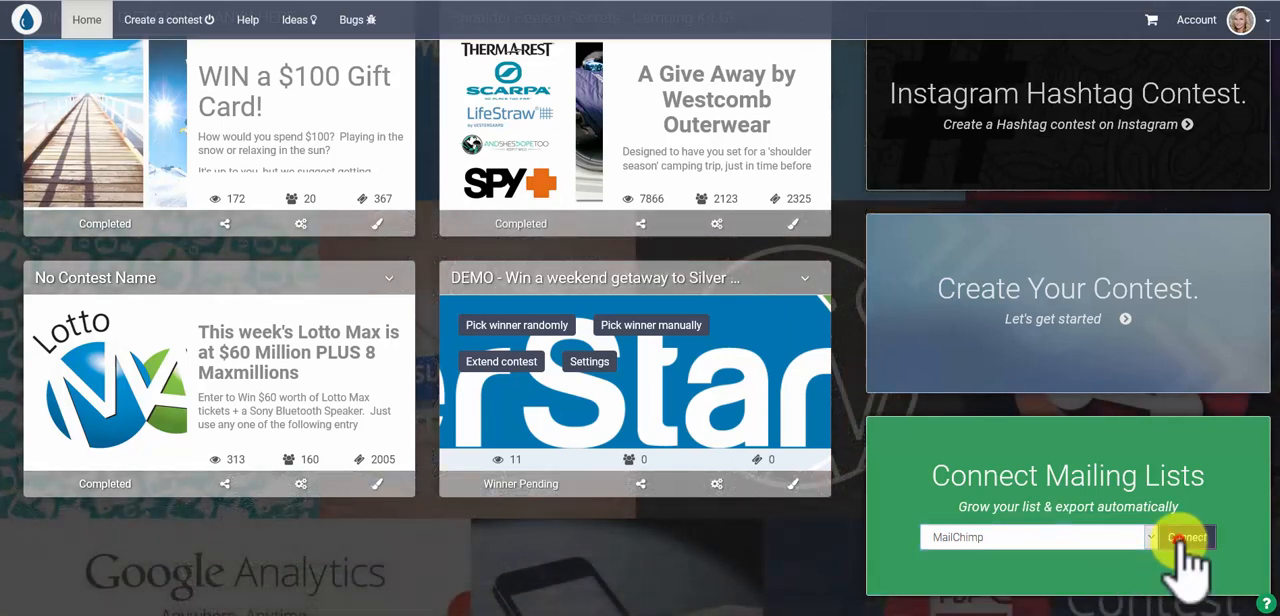
pyautogui.click(1186, 537)
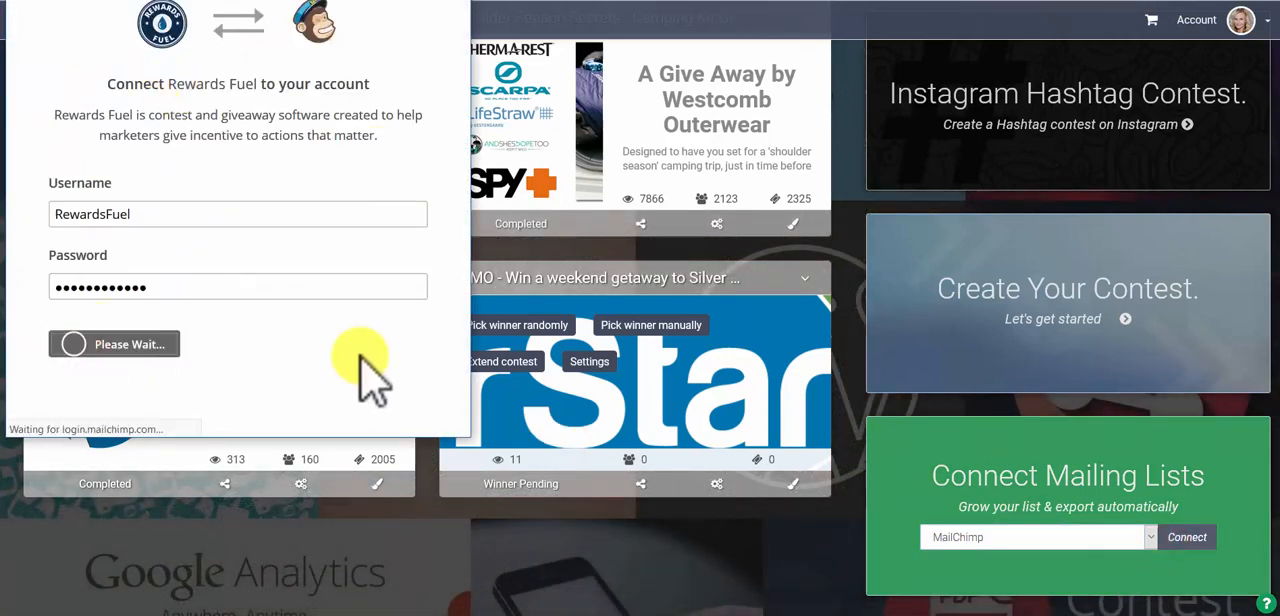
pyautogui.click(114, 344)
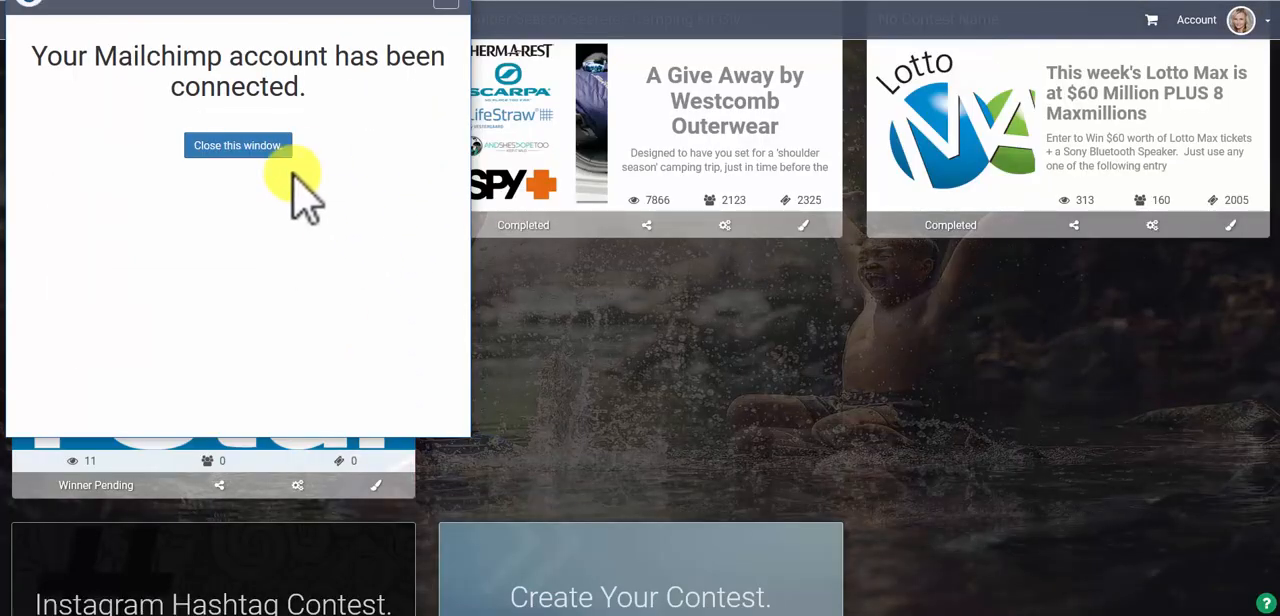
pyautogui.click(237, 145)
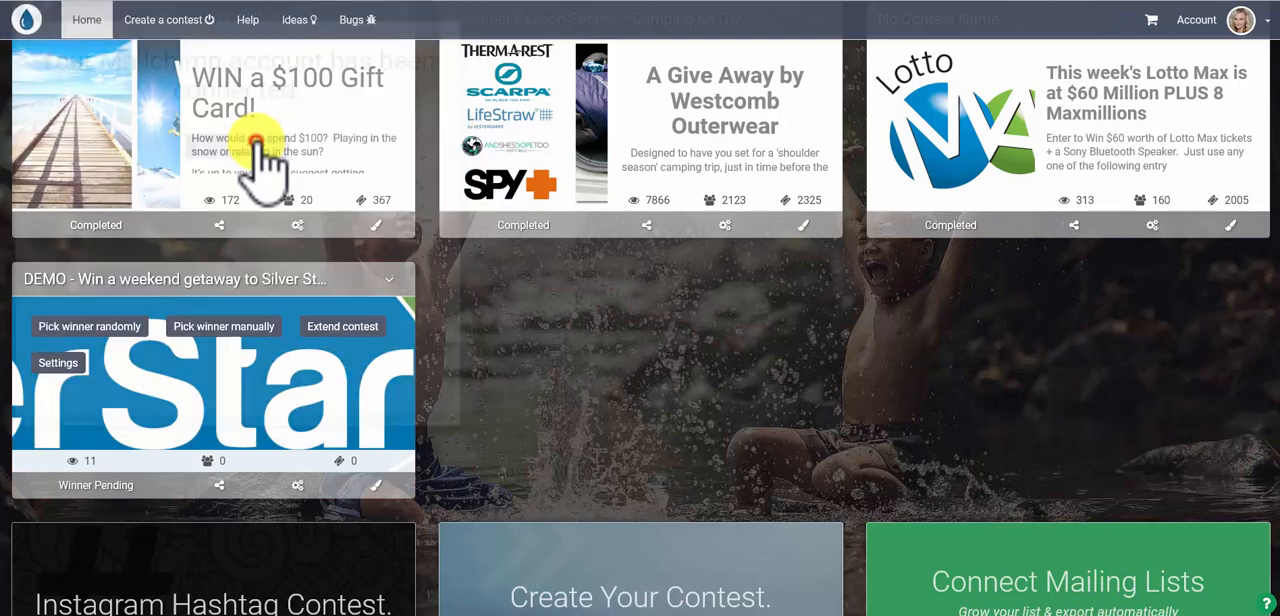
pyautogui.moveTo(820, 335)
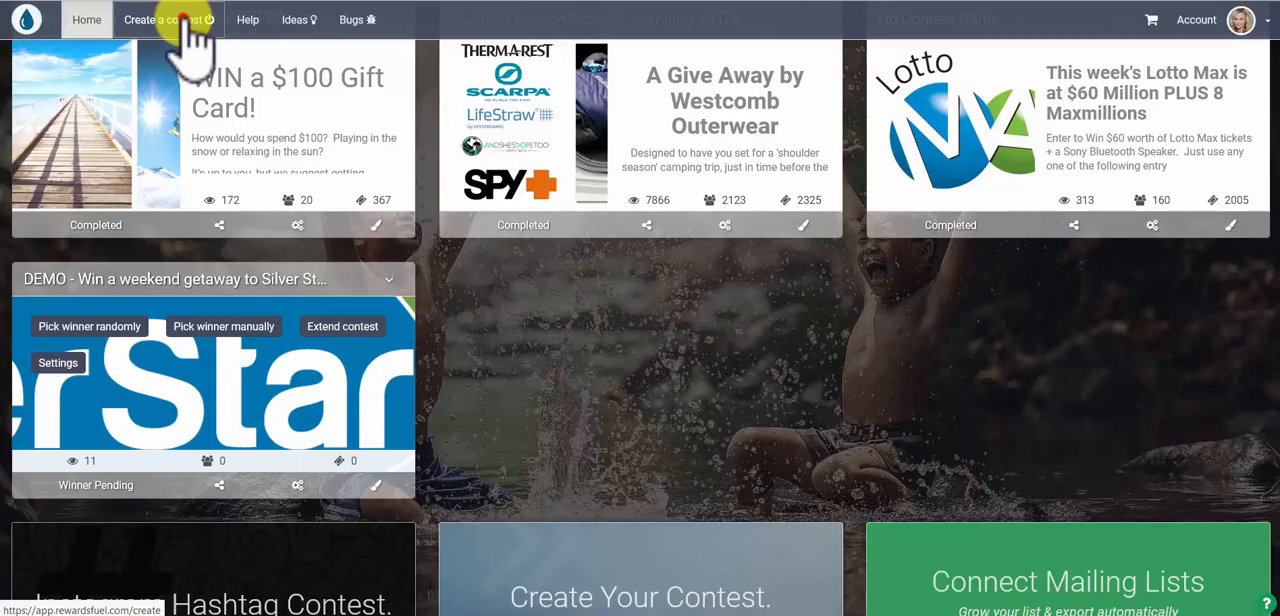
# - Create a contest, fill its Describe It step, and advance to Choose Entry Methods
pyautogui.click(162, 19)
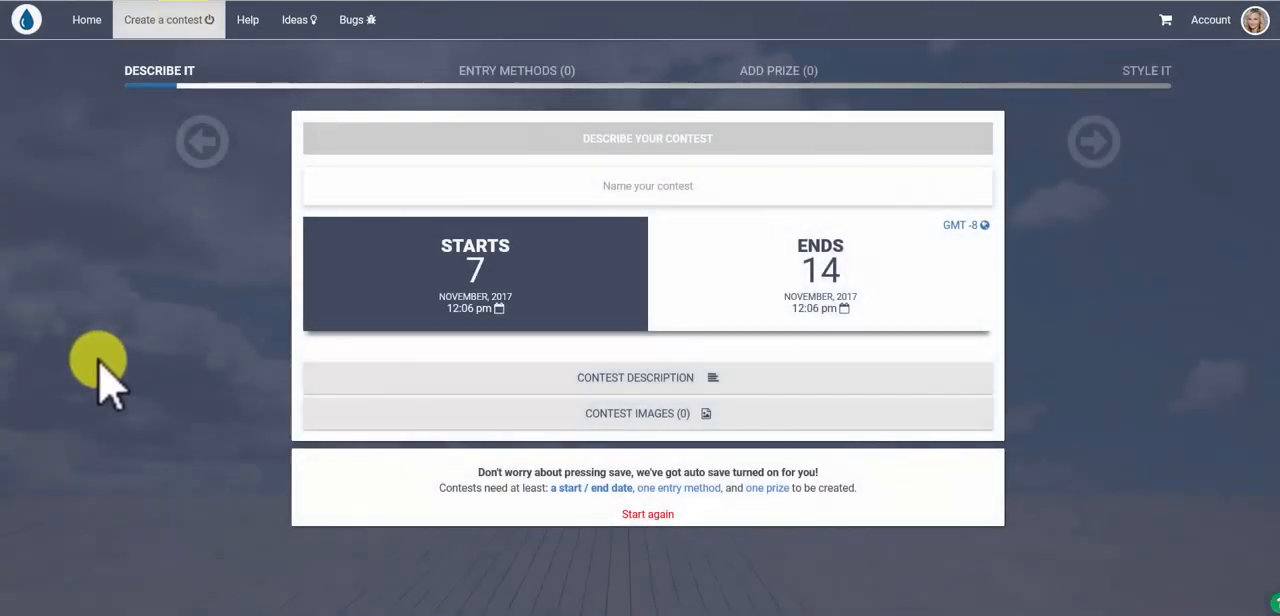
pyautogui.moveTo(290, 310)
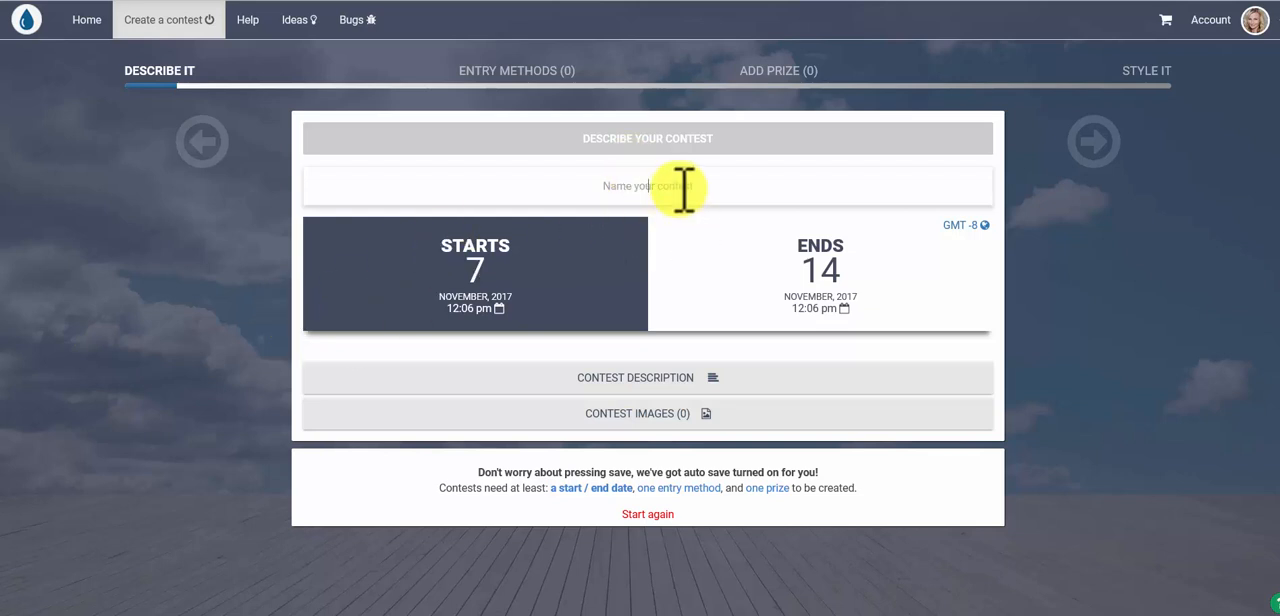
pyautogui.write('ds')
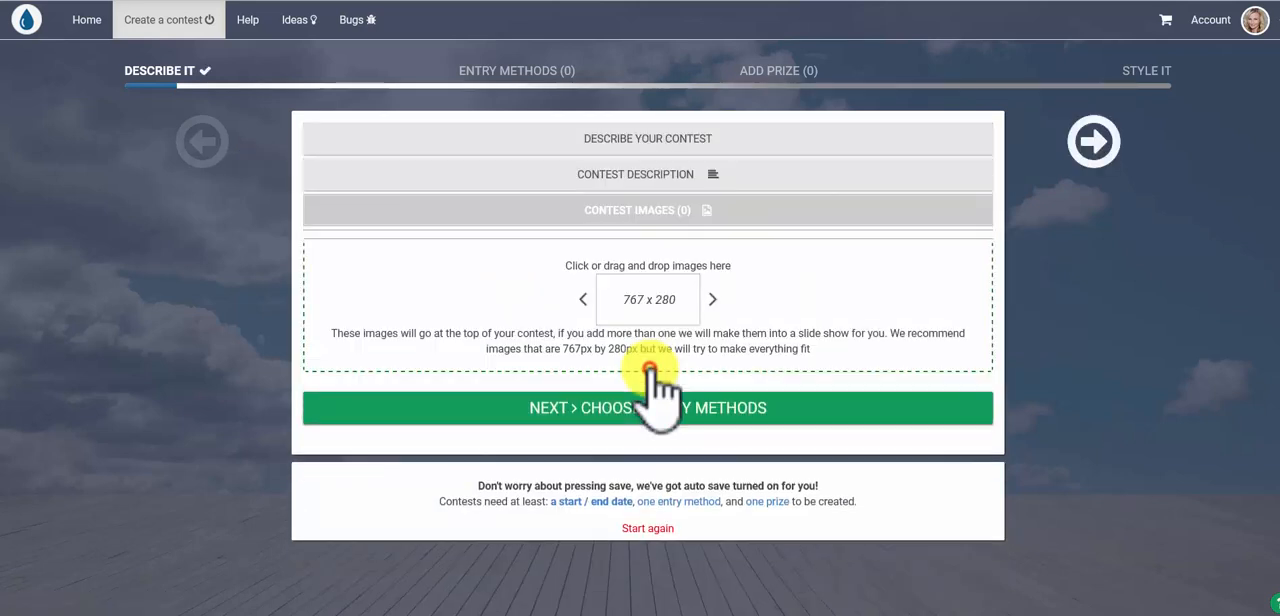
pyautogui.moveTo(850, 300)
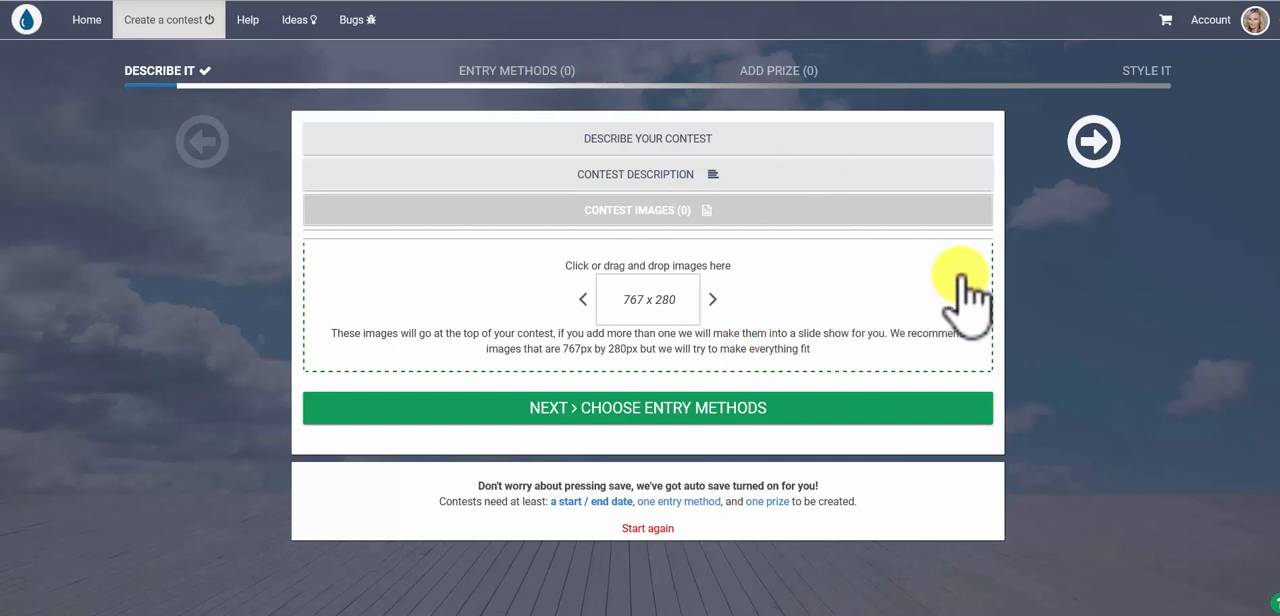
pyautogui.click(647, 407)
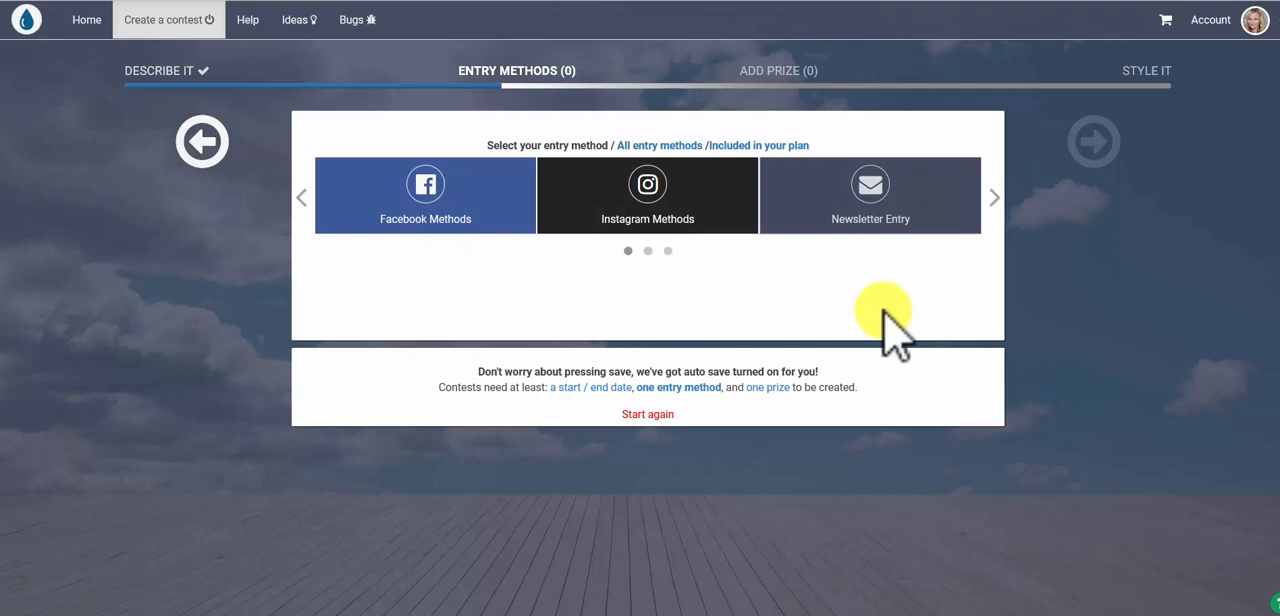
# - Select the Newsletter Entry tile and its standard Newsletter entry option
pyautogui.click(994, 197)
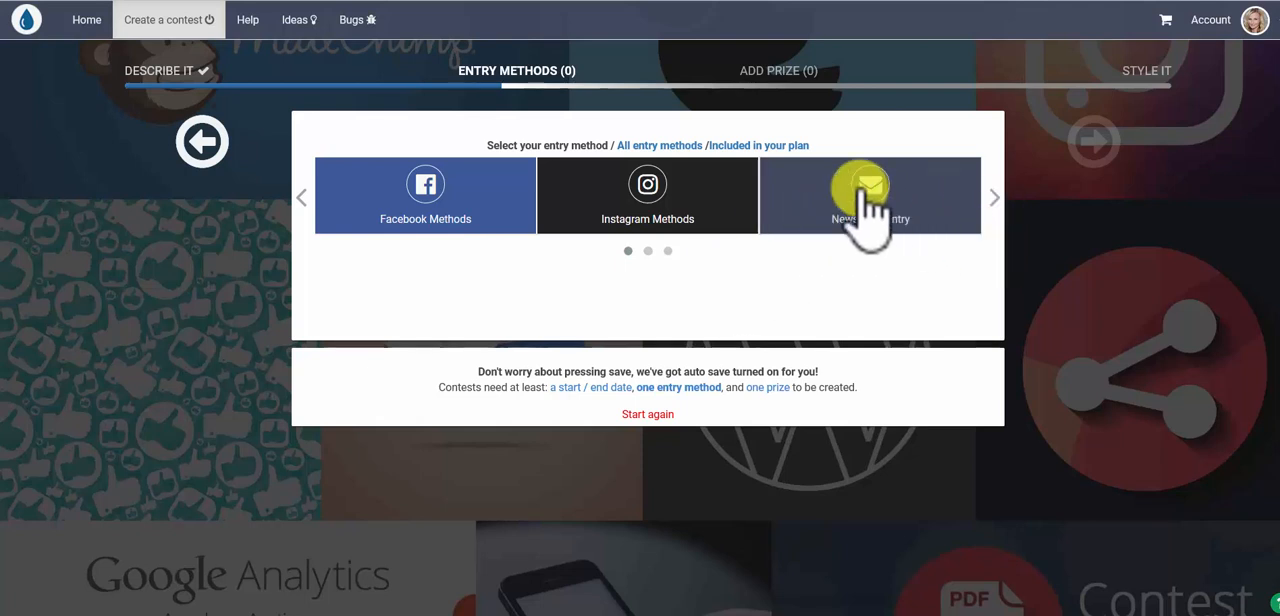
pyautogui.click(870, 195)
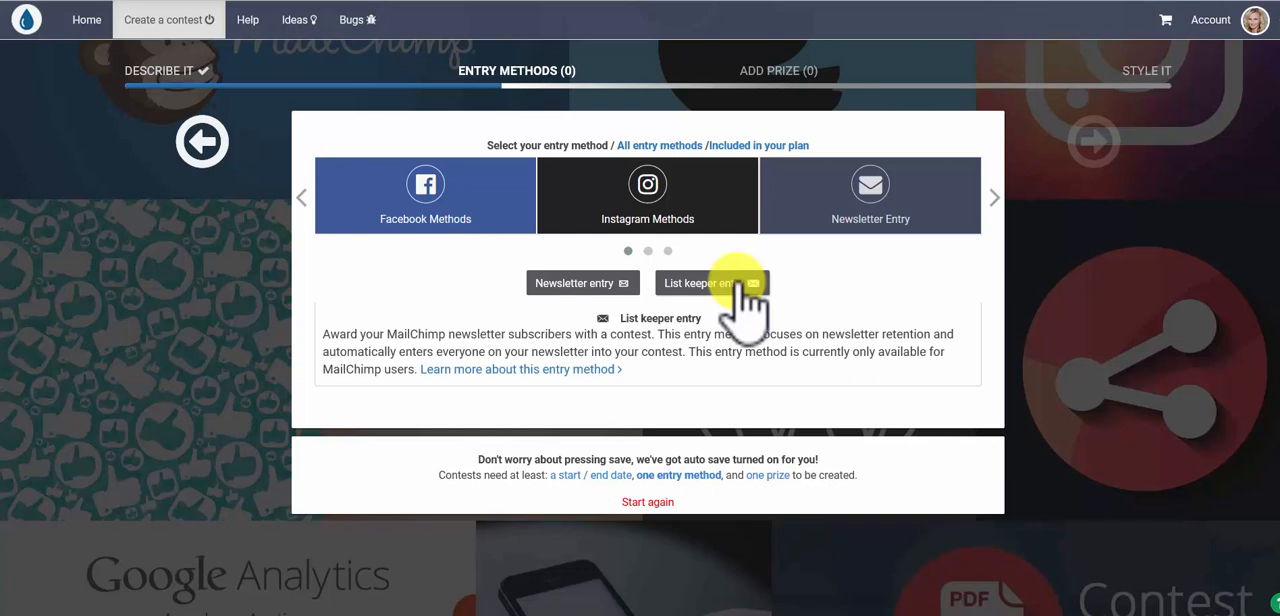
pyautogui.click(575, 283)
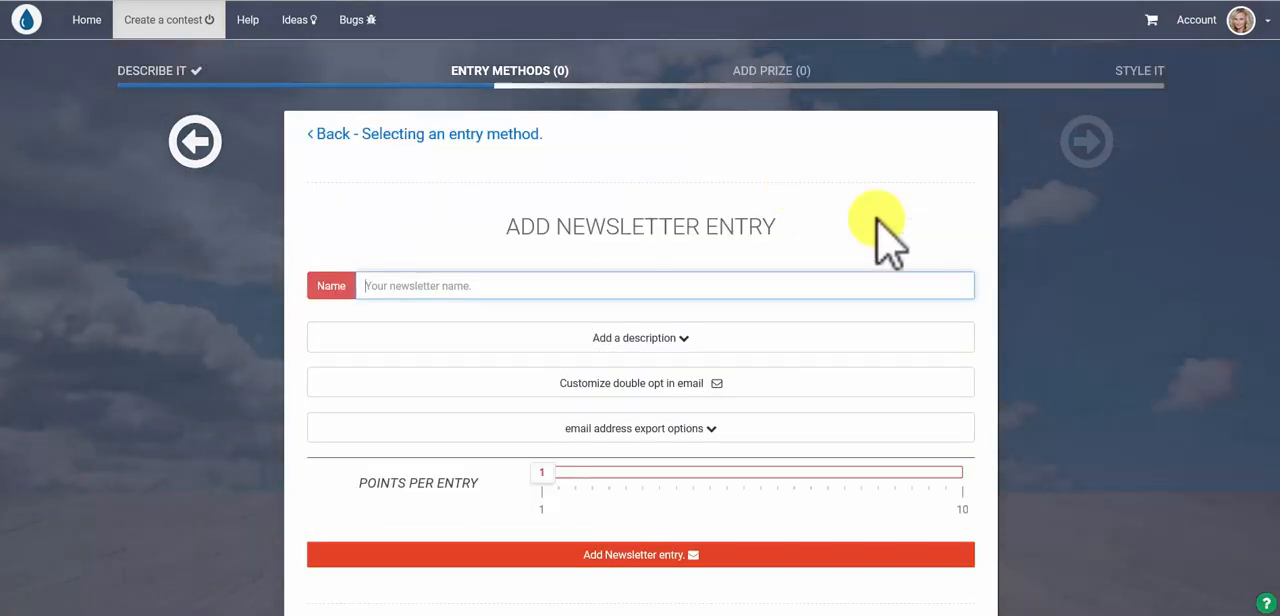
pyautogui.moveTo(835, 270)
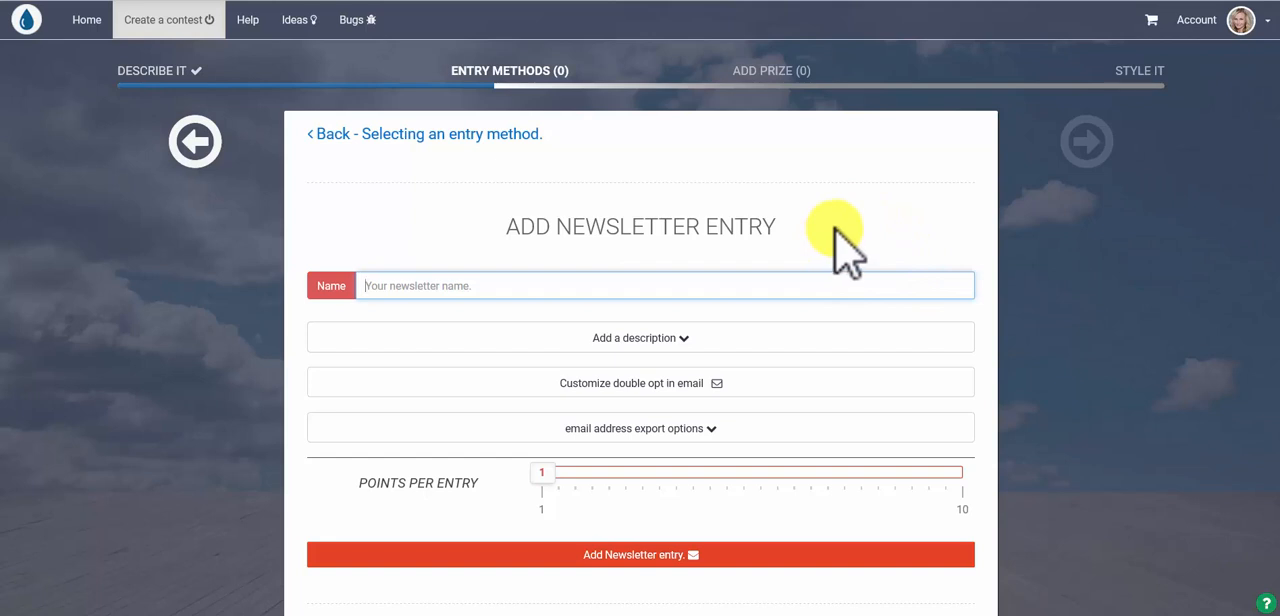
# - Enter 'RewardsFuel' as the entry name, then expand the description and double opt-in email settings
pyautogui.write('RewardsFuel')
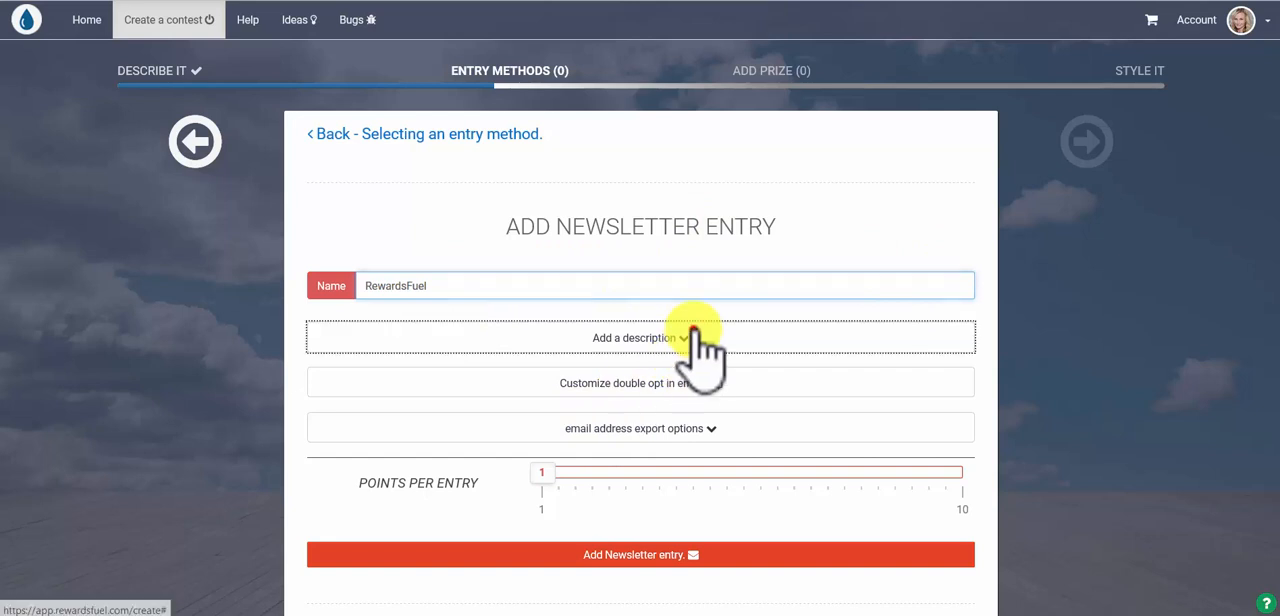
pyautogui.click(640, 337)
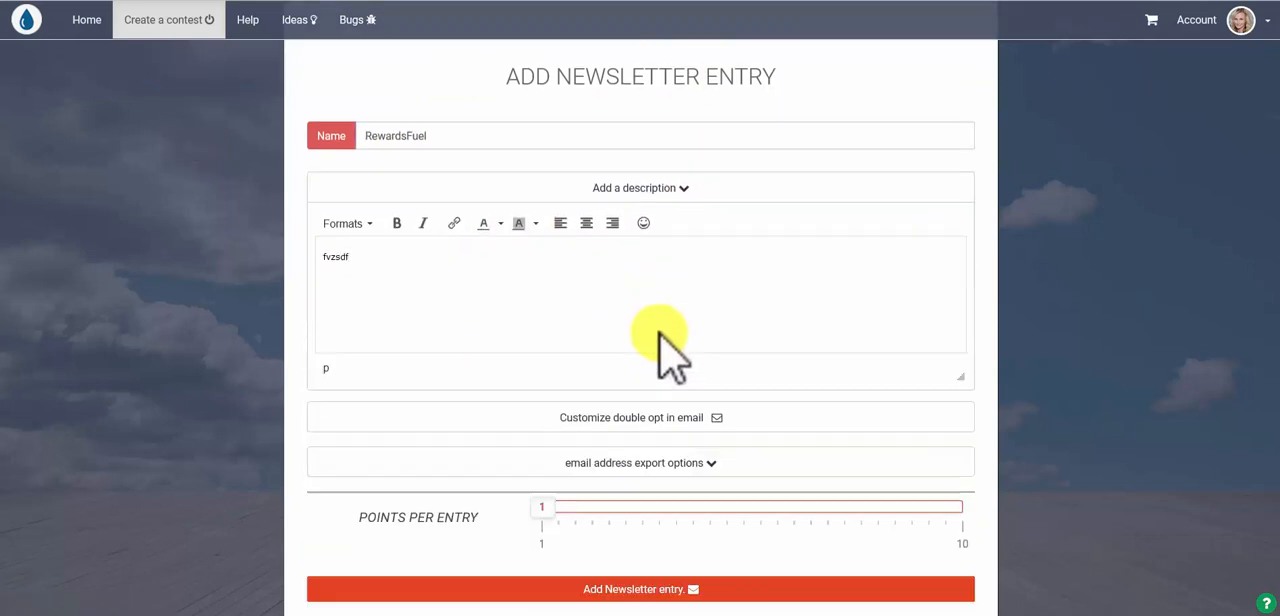
pyautogui.click(640, 417)
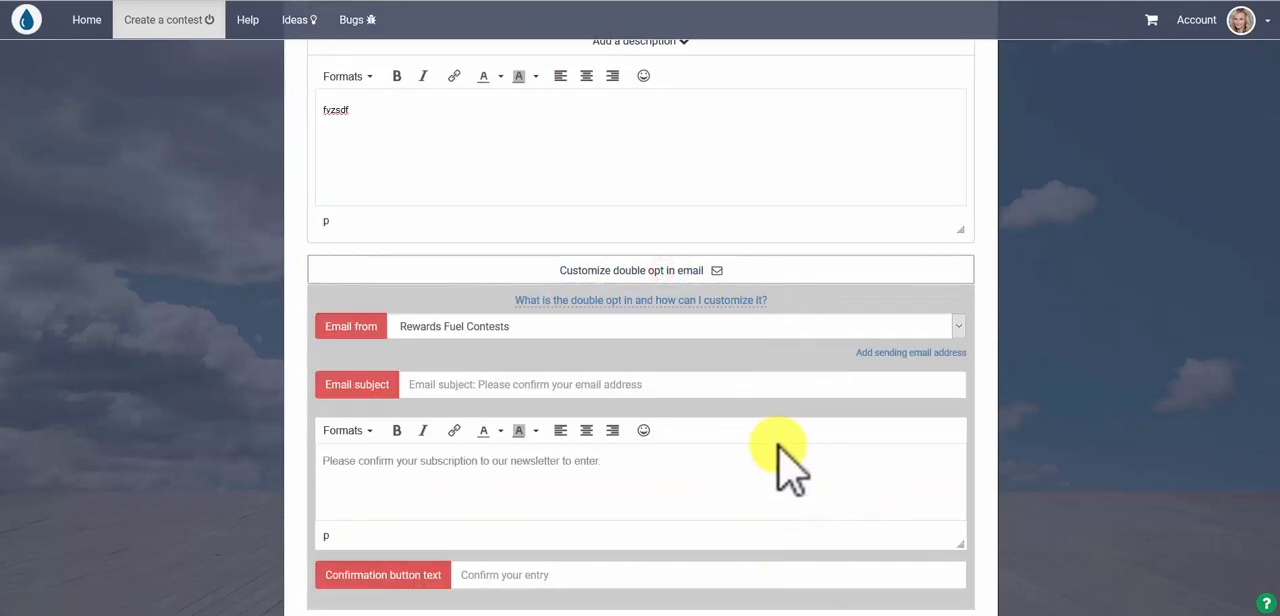
pyautogui.moveTo(840, 480)
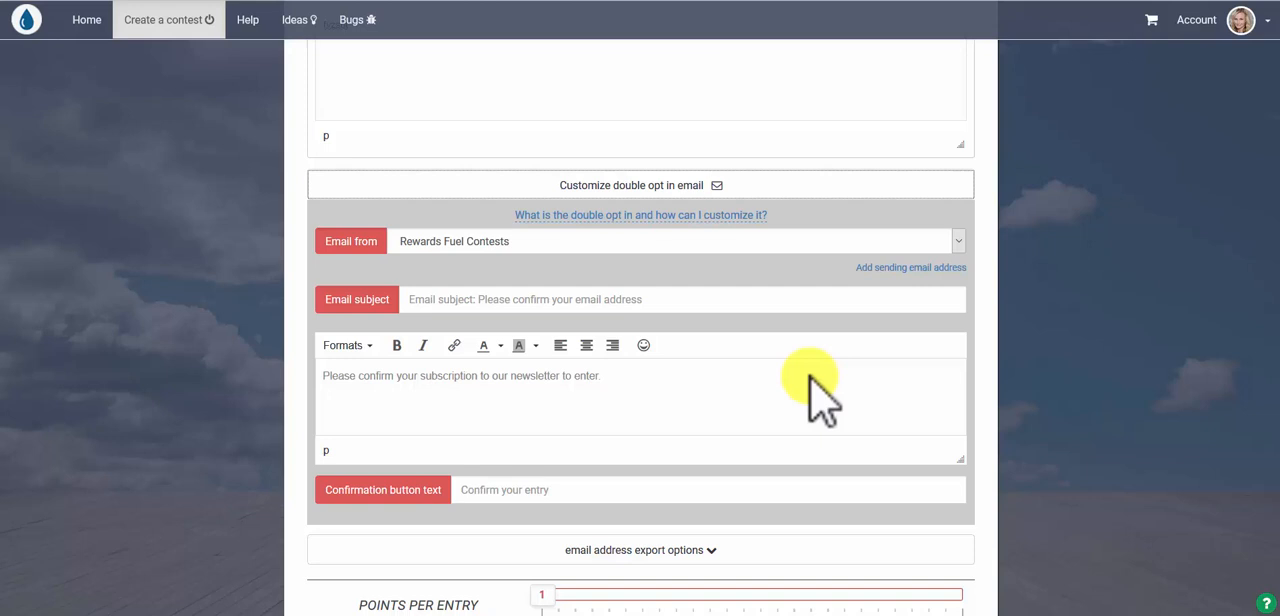
# - Set Points Per Entry to 9 and add the Newsletter entry
pyautogui.scroll(-3)
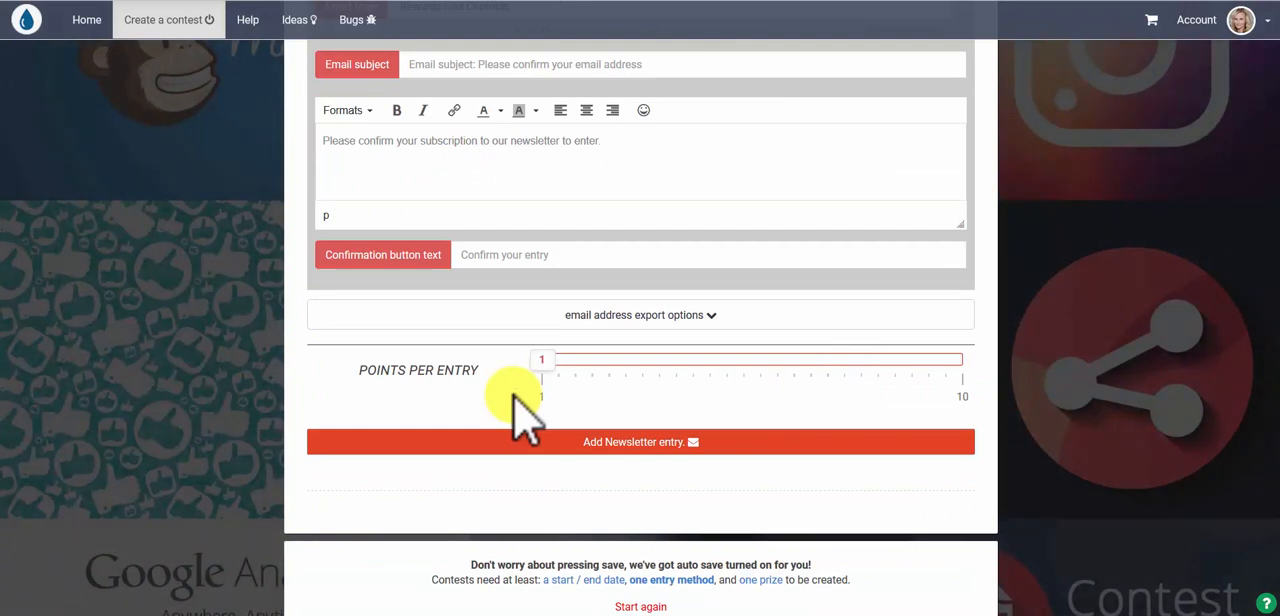
pyautogui.moveTo(520, 385)
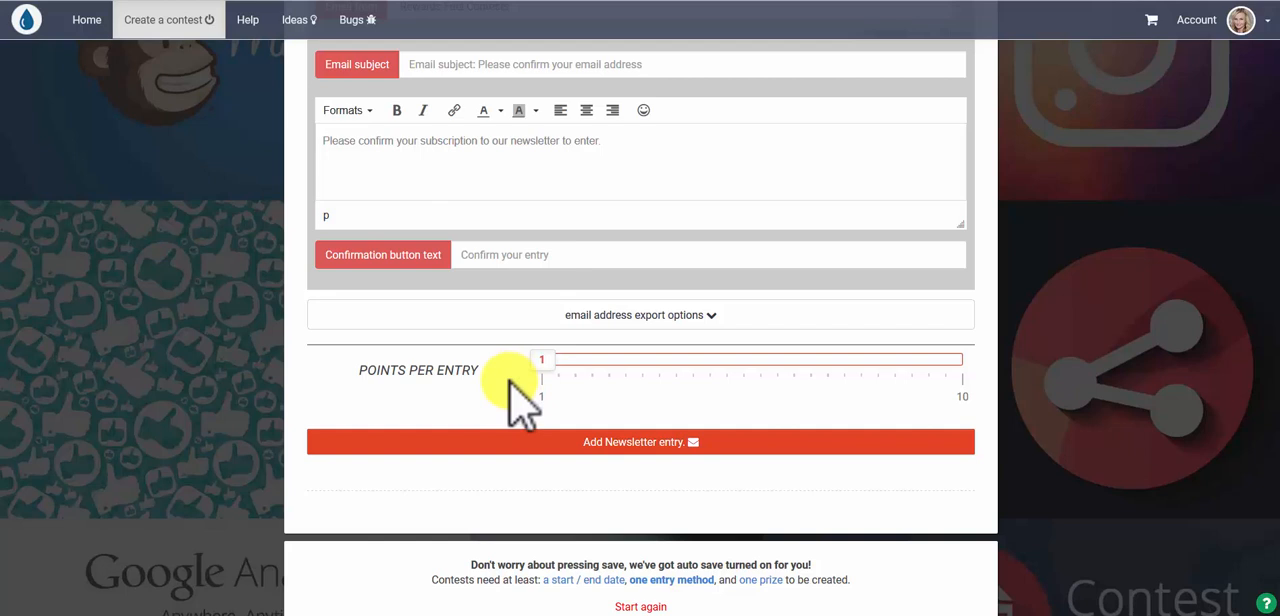
pyautogui.moveTo(542, 359); pyautogui.dragTo(635, 359)
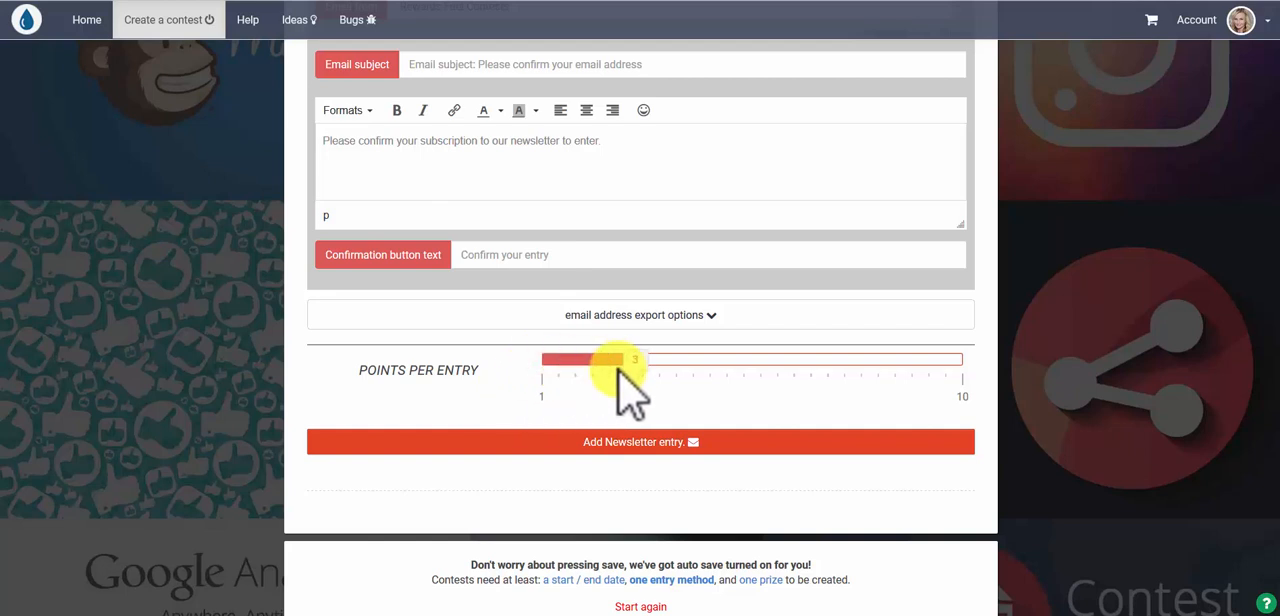
pyautogui.moveTo(635, 359); pyautogui.dragTo(915, 359)
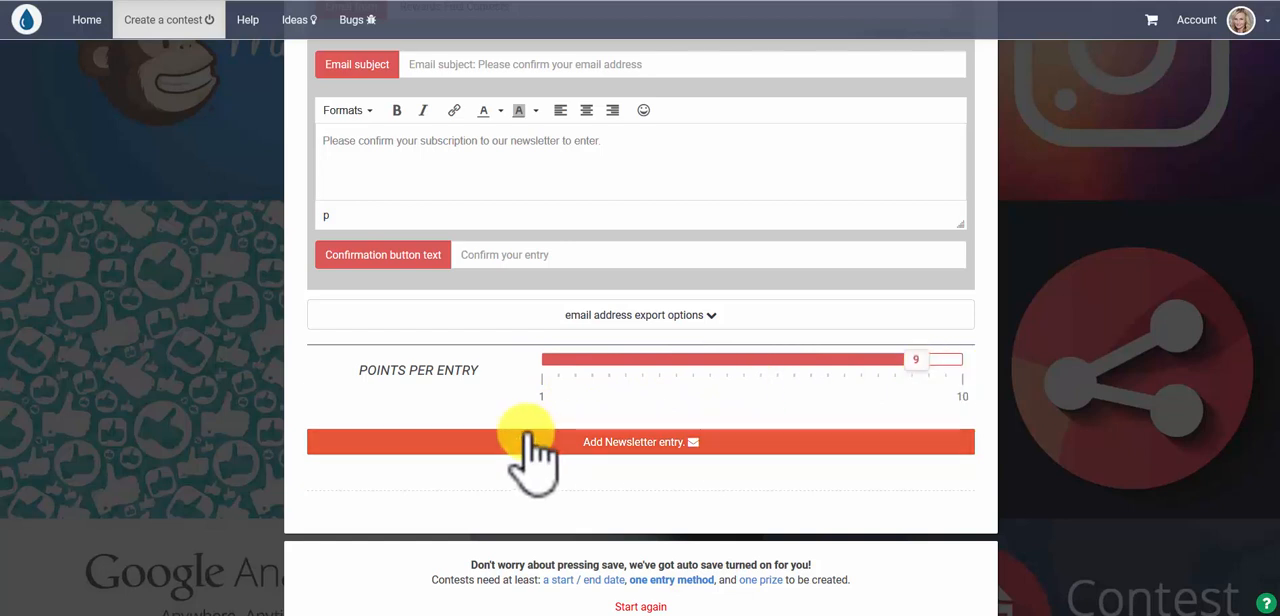
pyautogui.moveTo(660, 455)
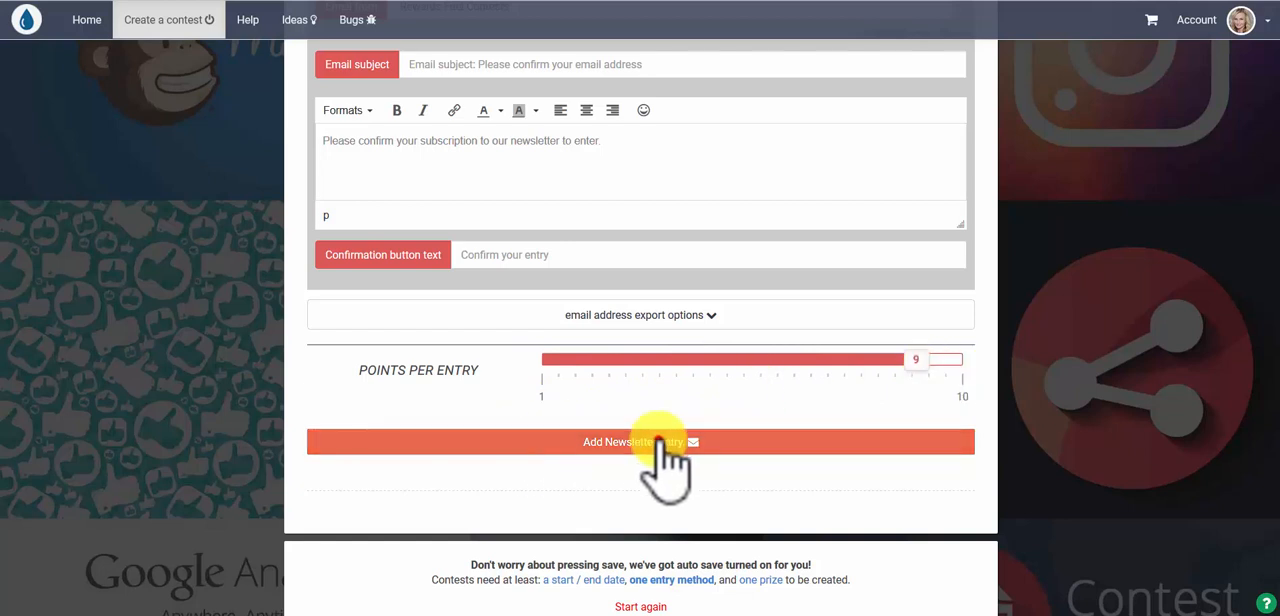
pyautogui.click(640, 442)
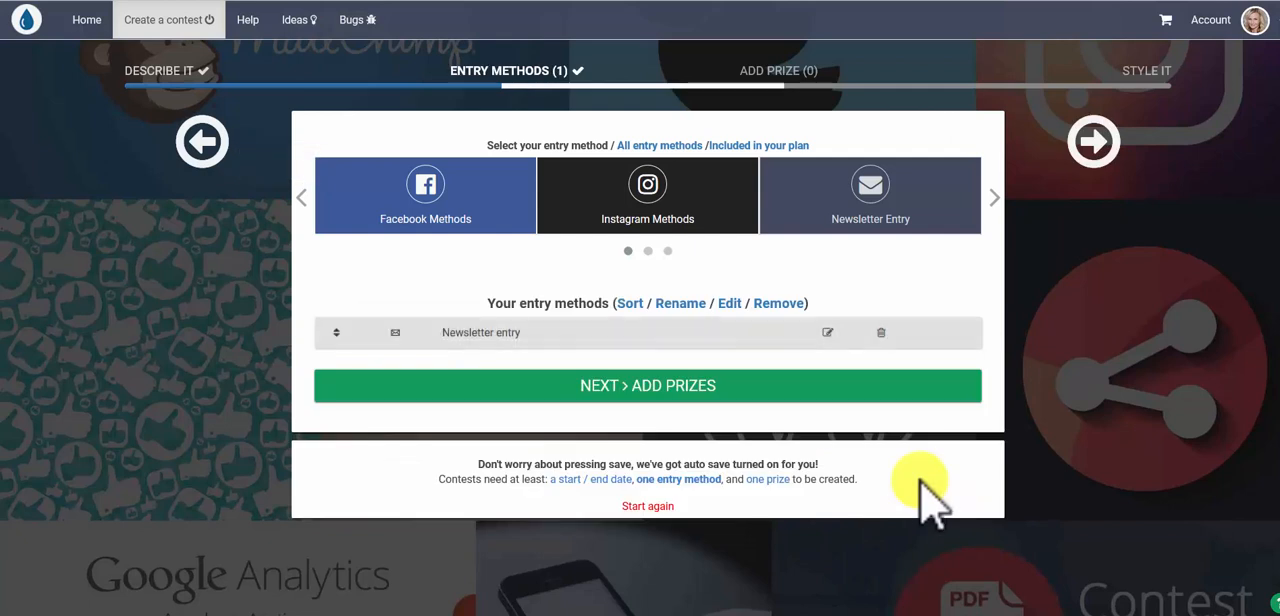
pyautogui.moveTo(878, 283)
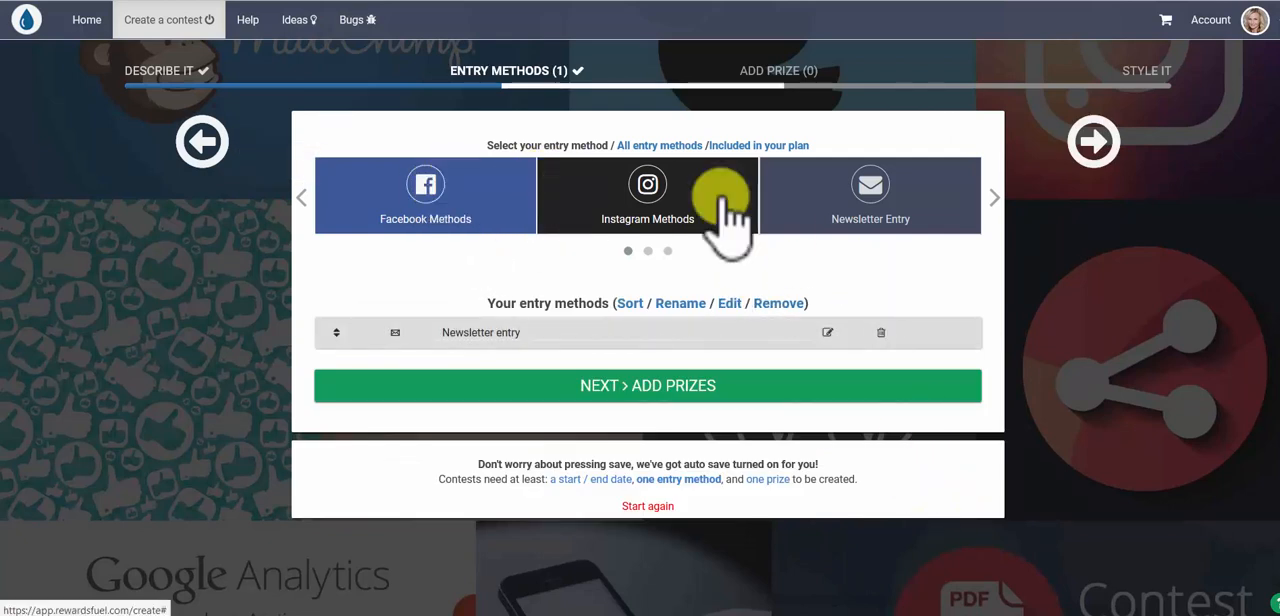
# - Page the entry method carousel forward two categories to Twitter, Everything and Free
pyautogui.click(994, 197)
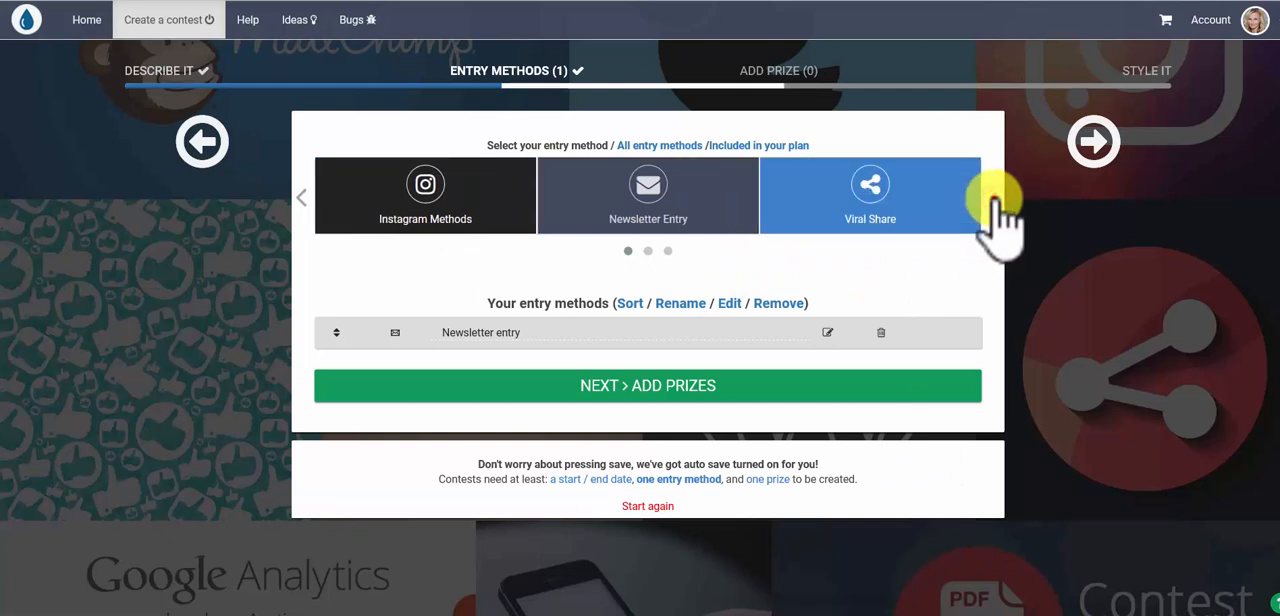
pyautogui.click(993, 196)
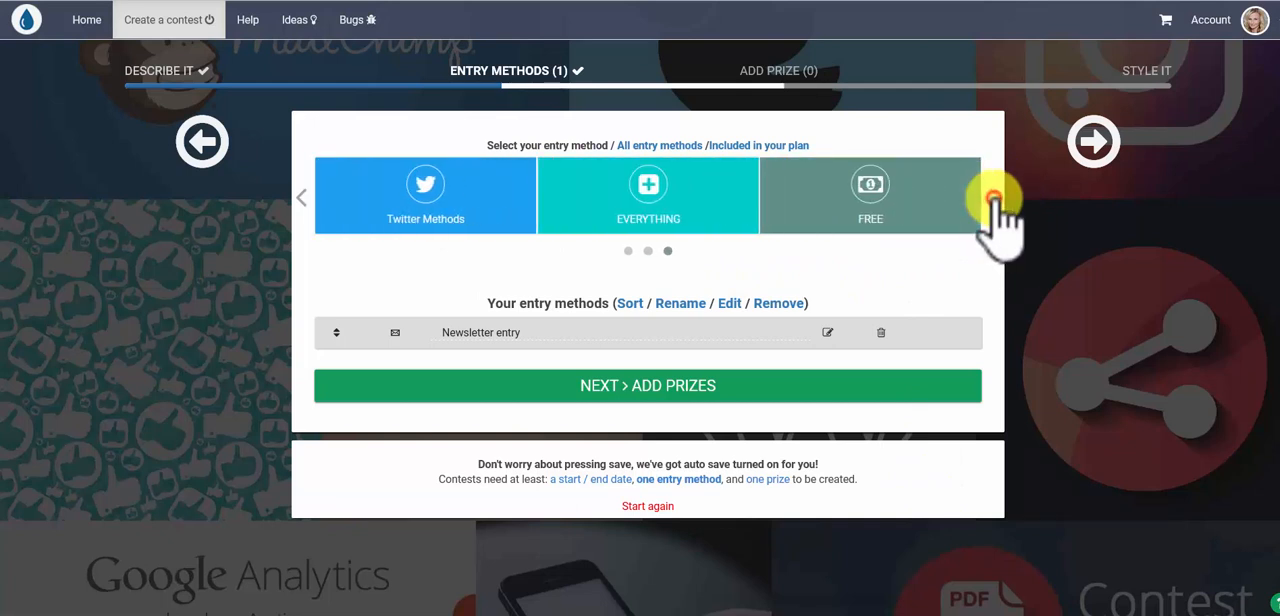